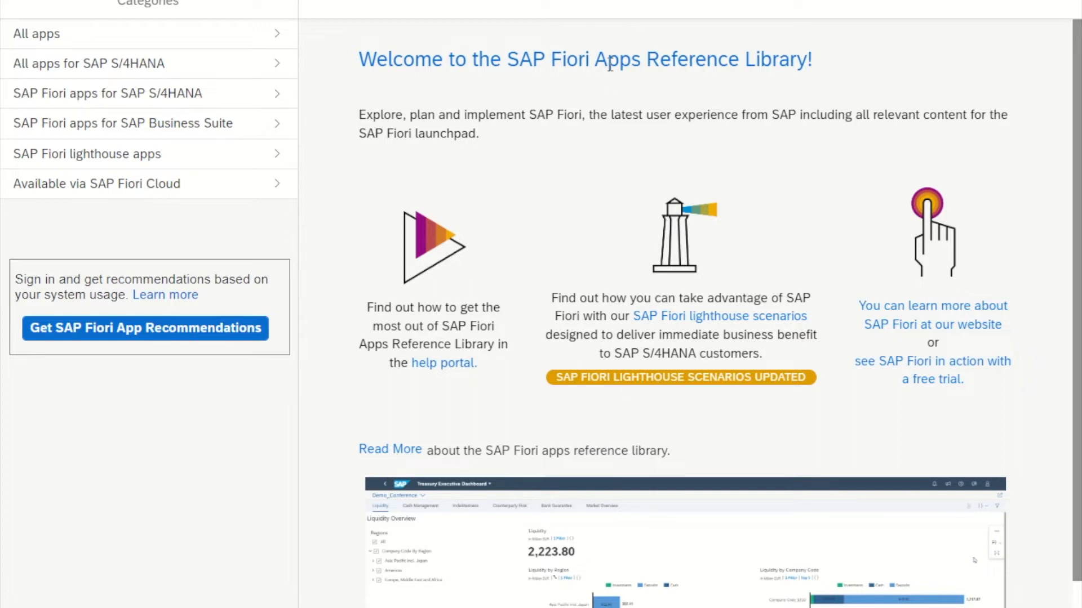
{"action": "mouse_move", "coordinate": [767, 149]}
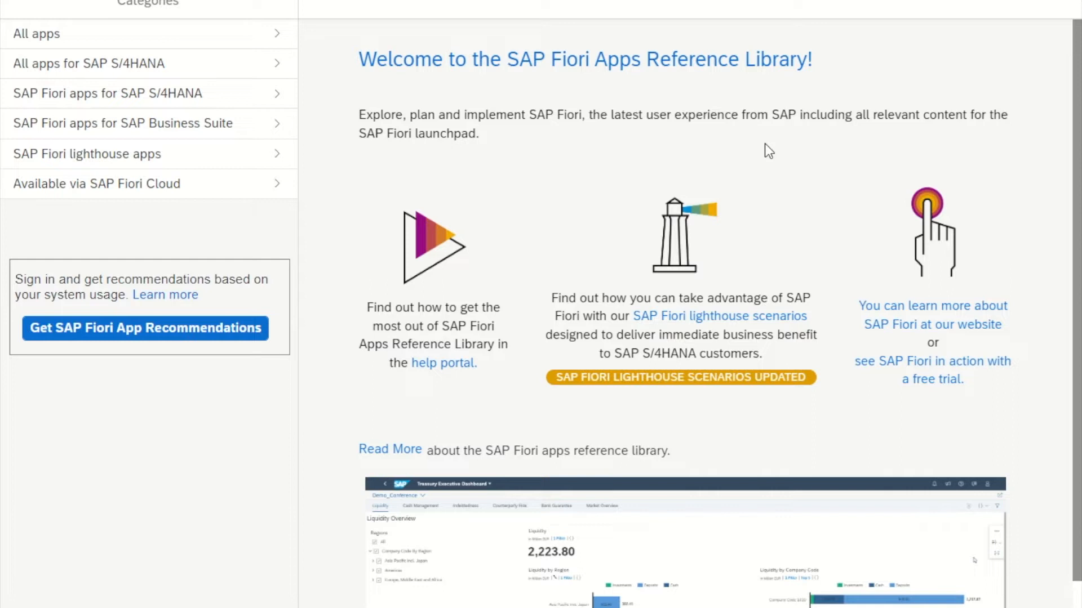
{"action": "mouse_move", "coordinate": [367, 192]}
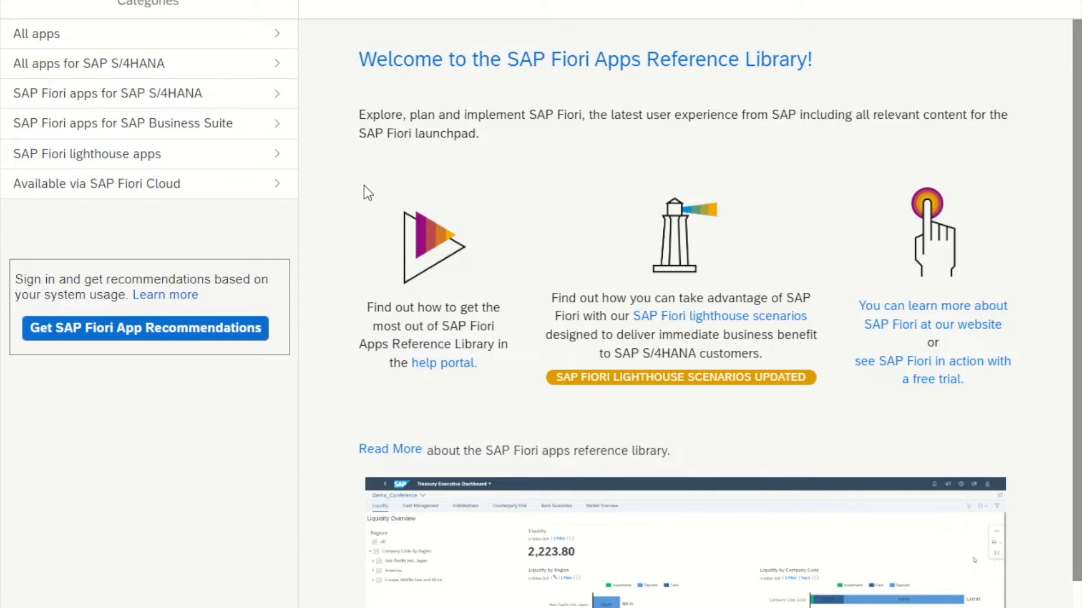
{"action": "mouse_move", "coordinate": [254, 34]}
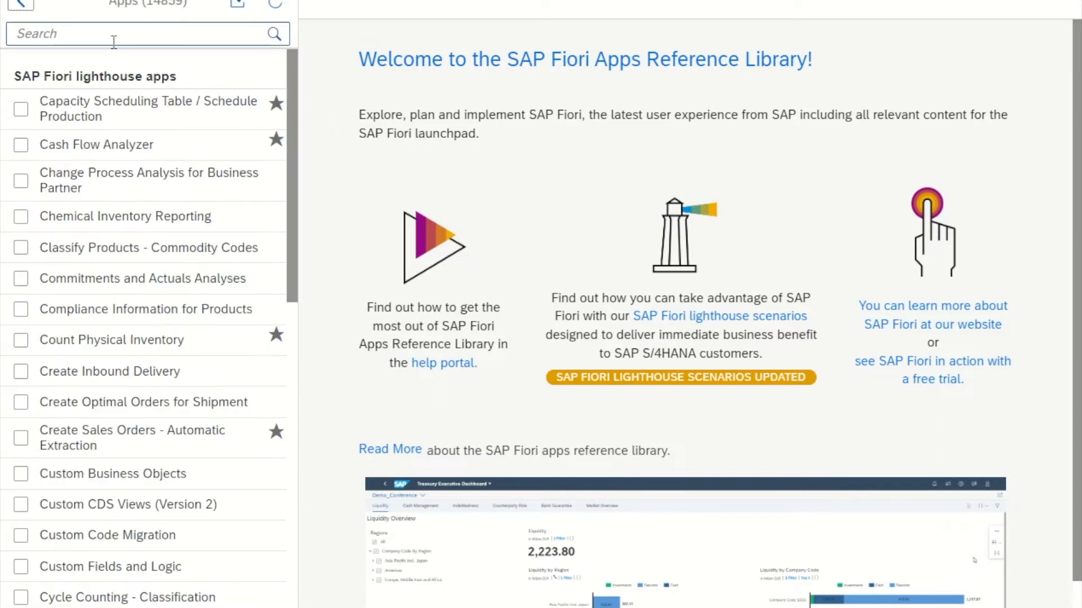
Step: Find 'manage bank accounts' and switch its details to release SAP S/4HANA 1909 FPS01
{"action": "type", "text": "manage bank accounts"}
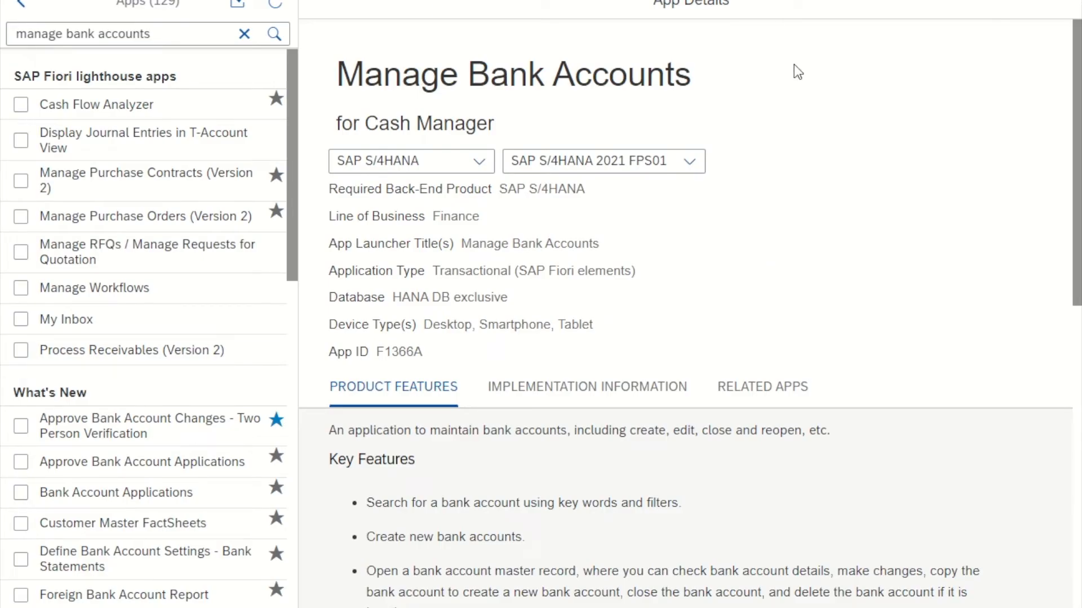
{"action": "mouse_move", "coordinate": [723, 284]}
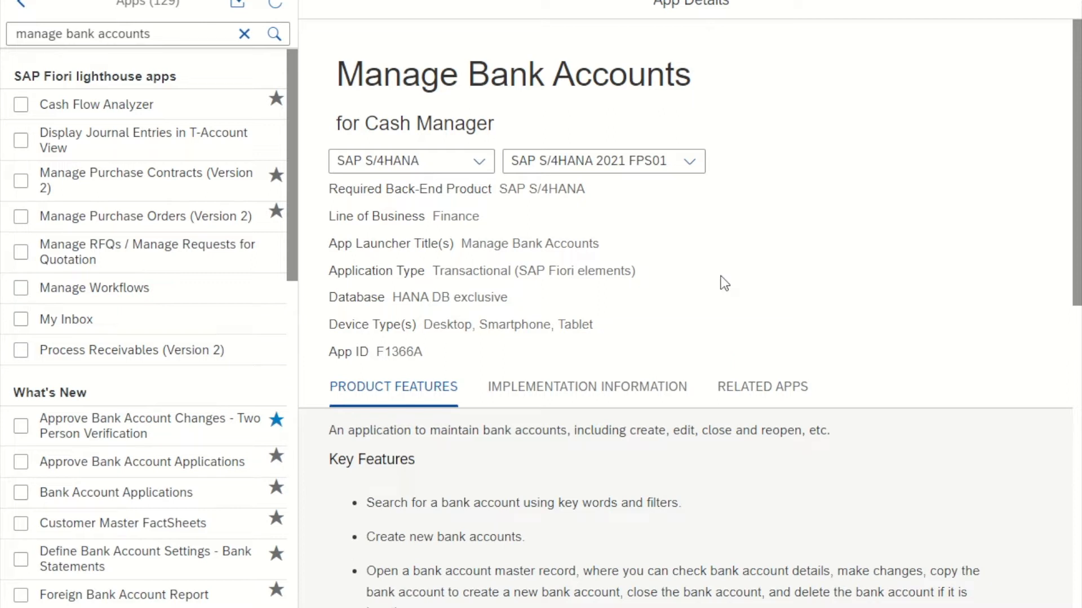
{"action": "mouse_move", "coordinate": [703, 230]}
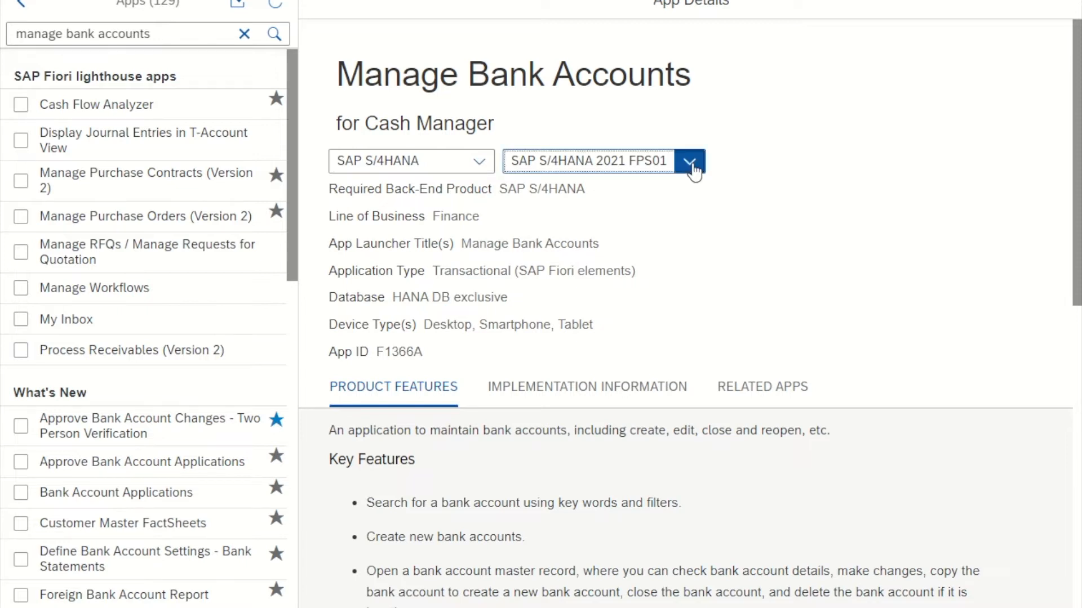
{"action": "left_click", "coordinate": [687, 161]}
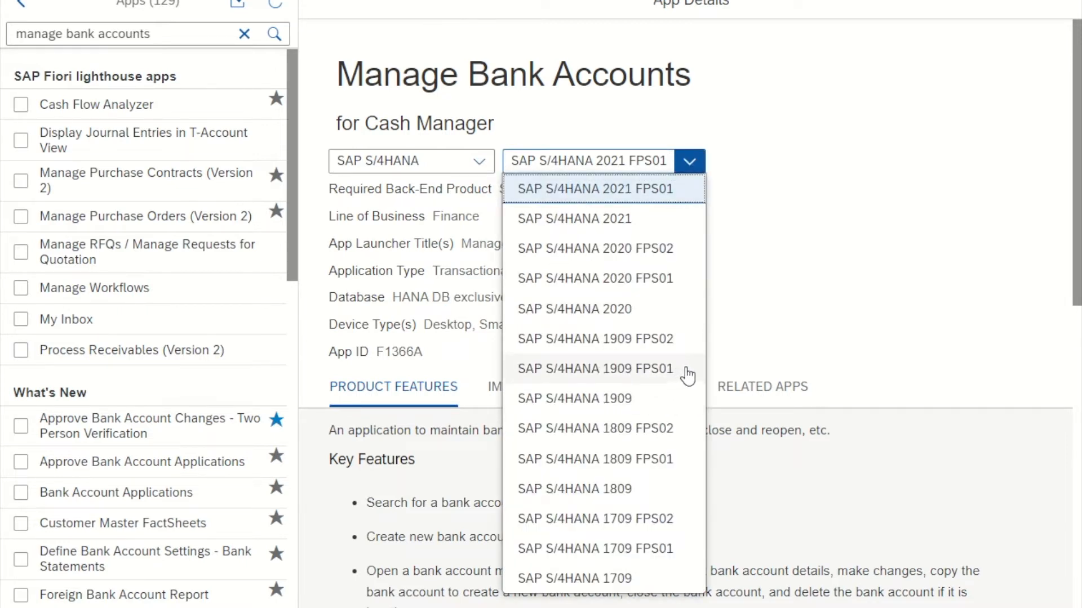
{"action": "left_click", "coordinate": [594, 368]}
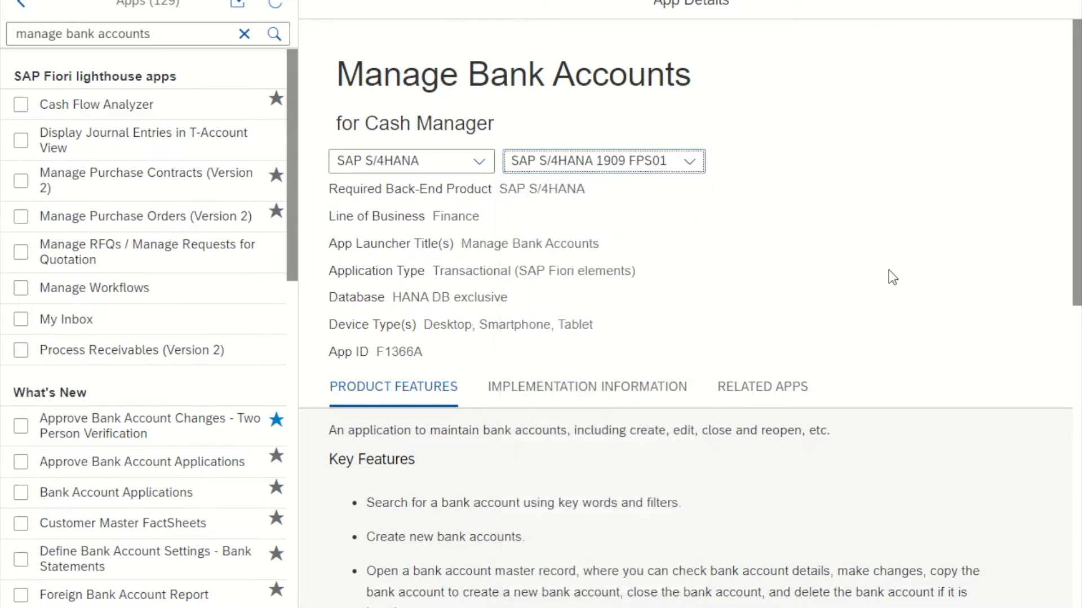
{"action": "mouse_move", "coordinate": [903, 268]}
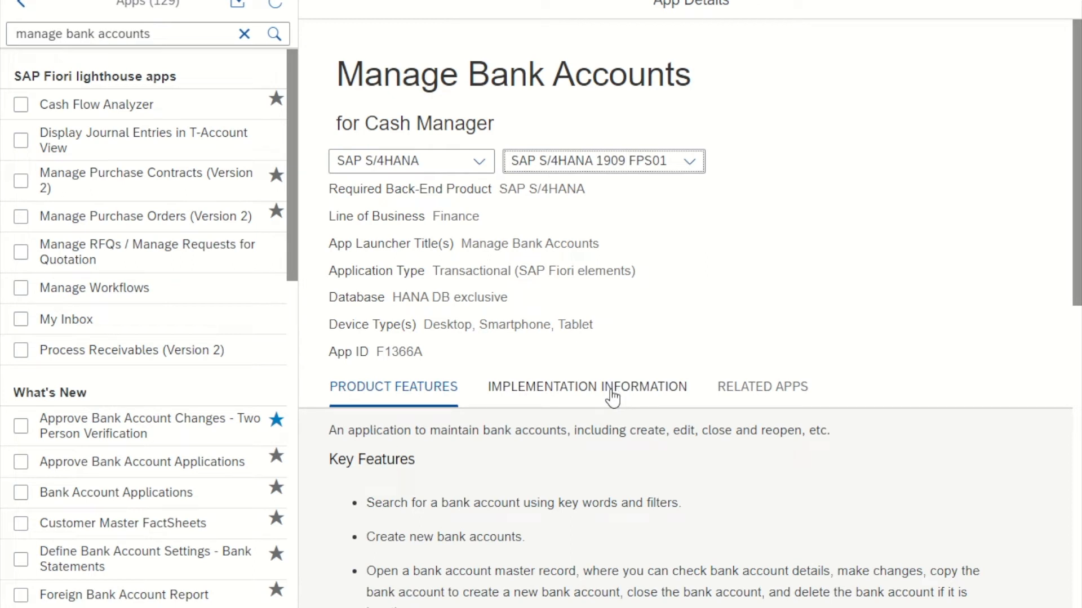
Step: Reveal Implementation Information > Configuration and select the app's ICF node path for copying
{"action": "left_click", "coordinate": [586, 386]}
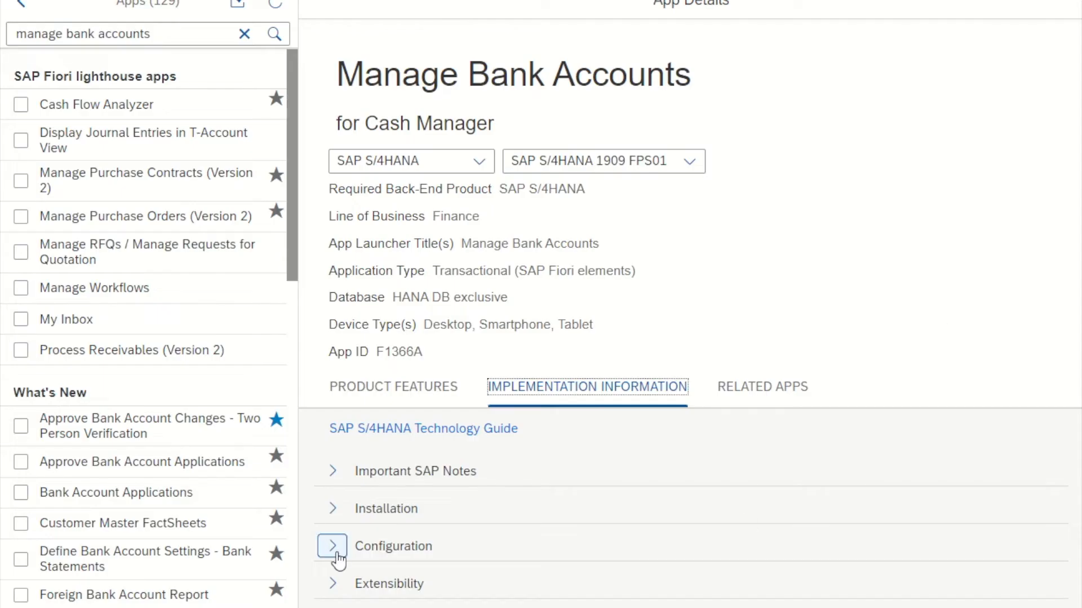
{"action": "left_click", "coordinate": [331, 545]}
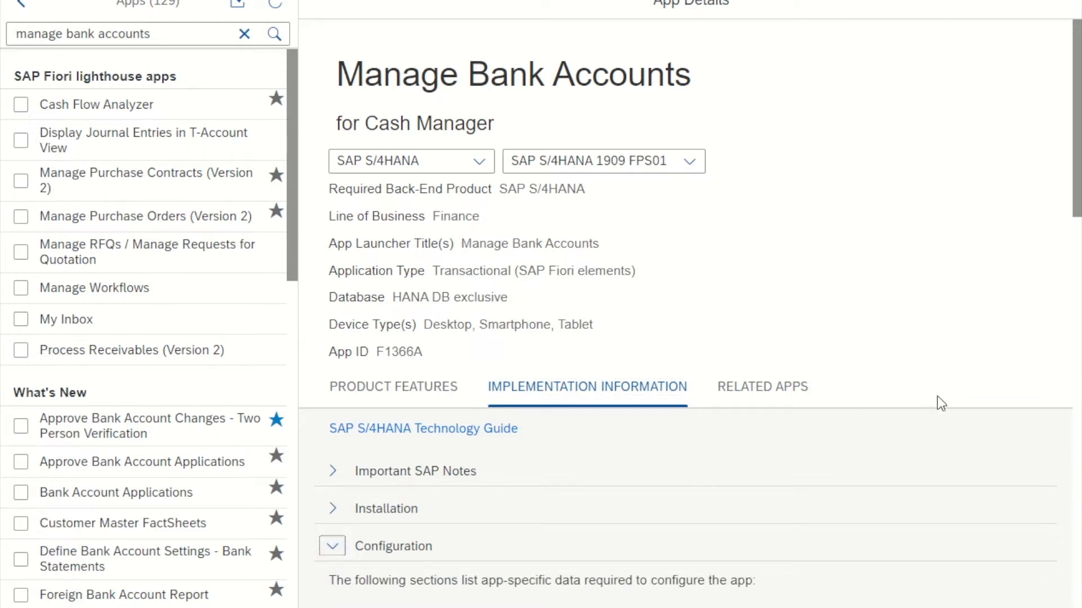
{"action": "scroll", "scroll_direction": "down", "scroll_amount": 3}
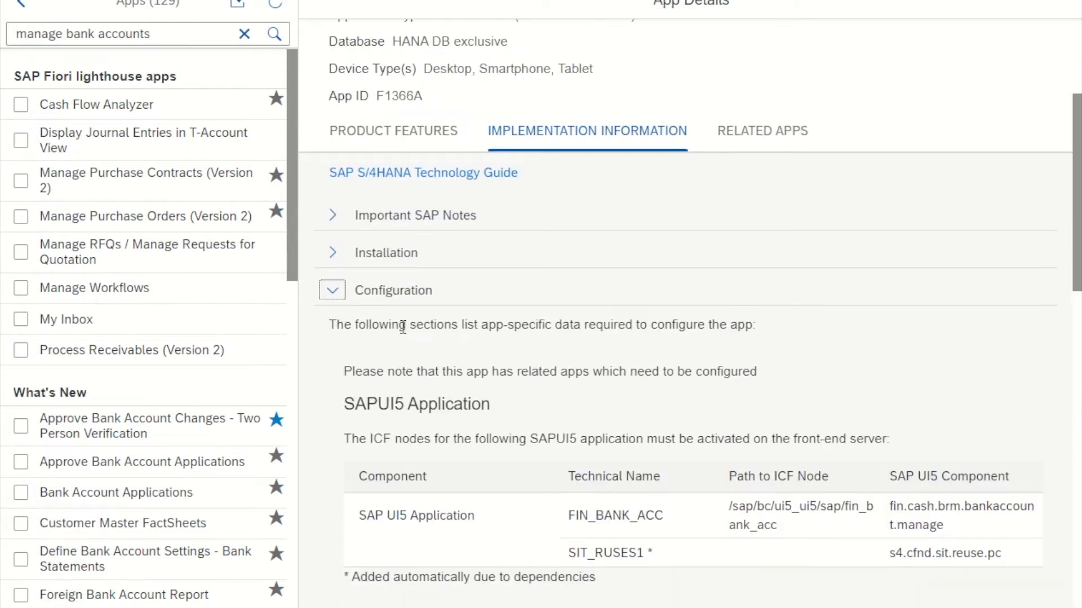
{"action": "scroll", "scroll_direction": "down", "scroll_amount": 3}
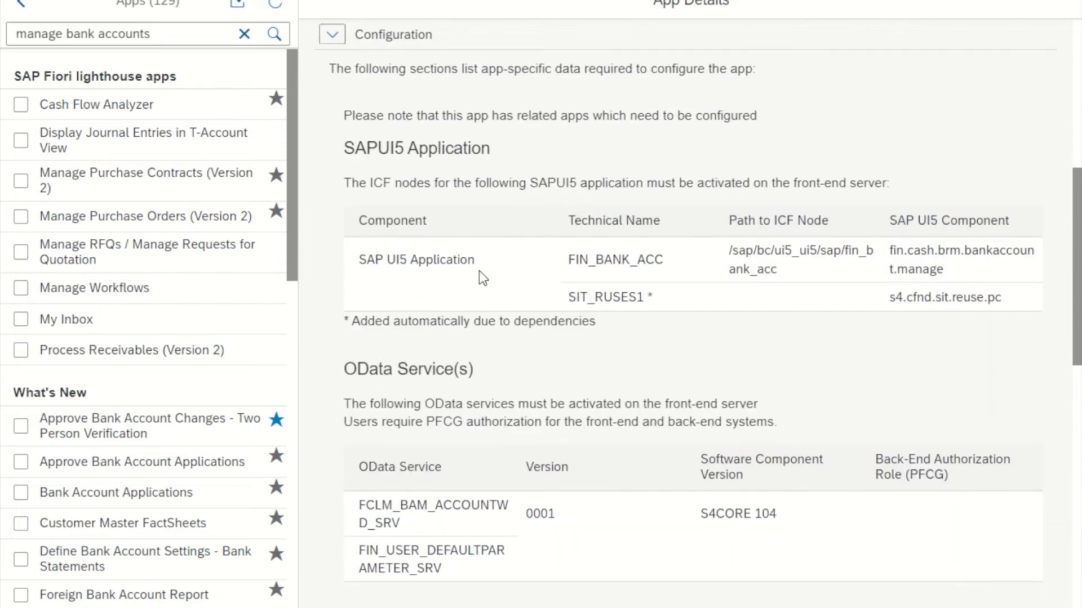
{"action": "double_click", "coordinate": [398, 182]}
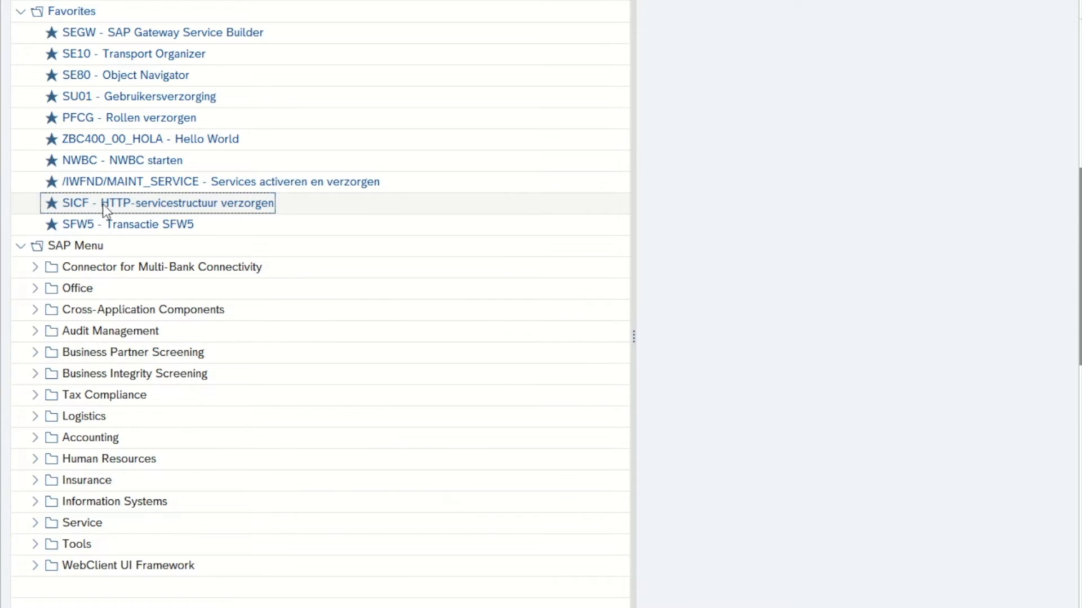
Step: In SICF, locate /sap/bc/ui5_ui5/sap/fin_bank_acc and activate the fin_bank_acc service
{"action": "double_click", "coordinate": [165, 203]}
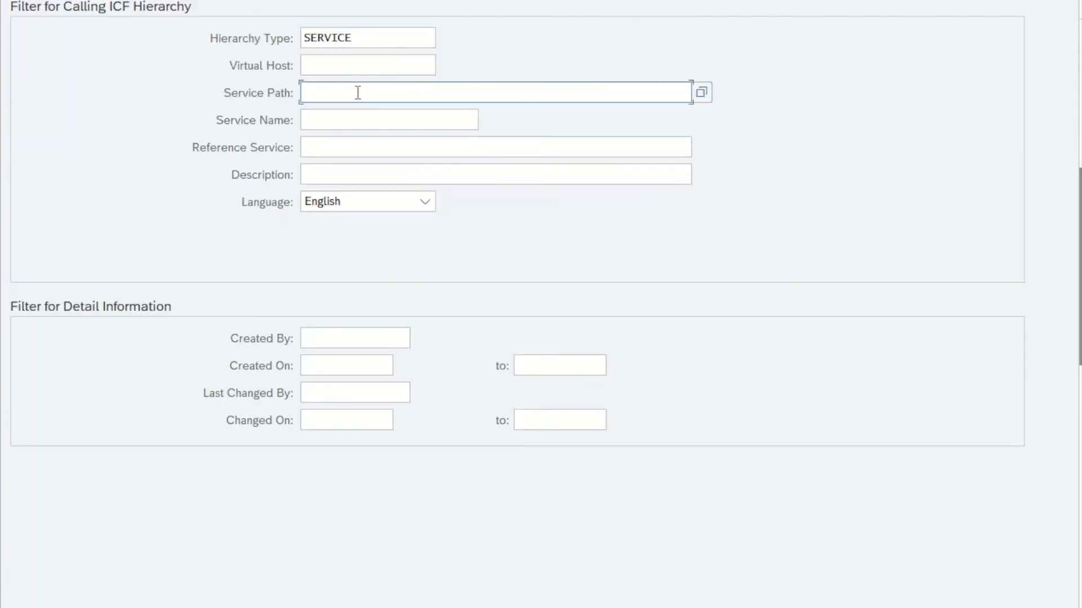
{"action": "type", "text": "/sap/bc/ui5_ui5/sap/fin_bank_acc"}
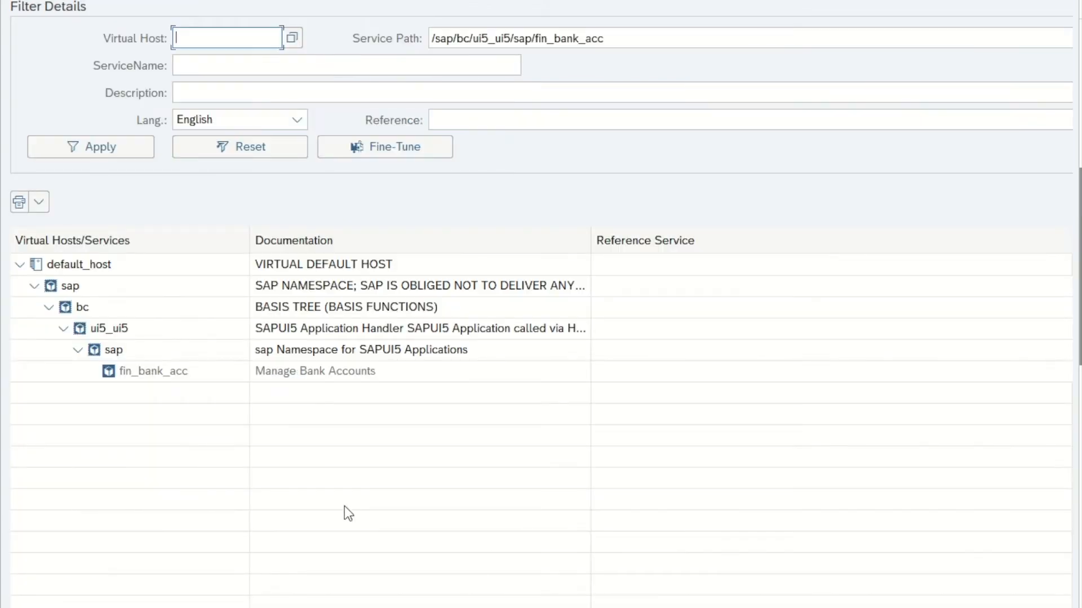
{"action": "mouse_move", "coordinate": [186, 446]}
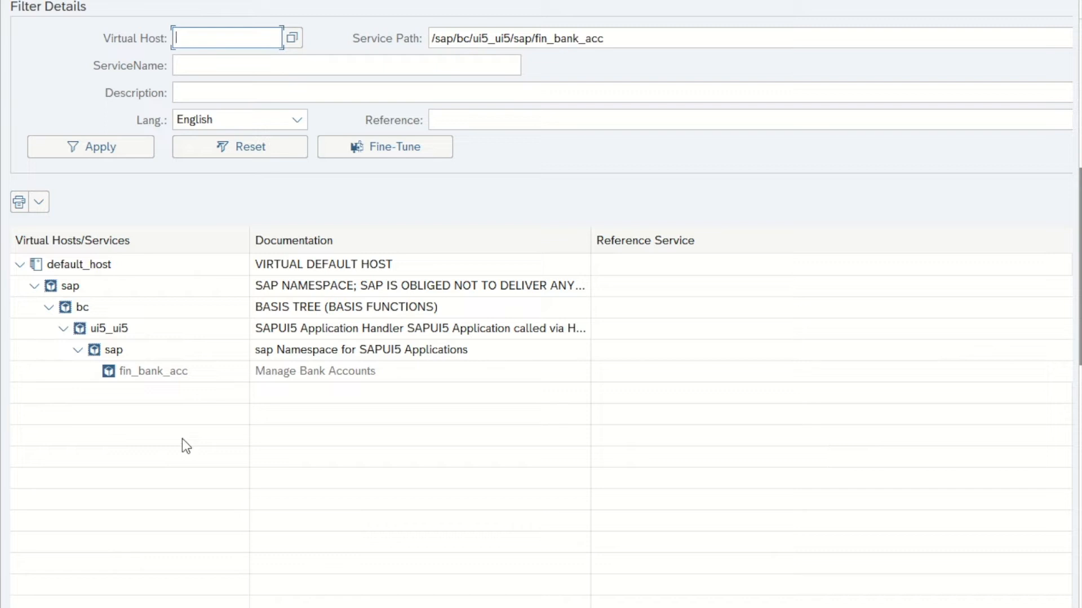
{"action": "right_click", "coordinate": [153, 371]}
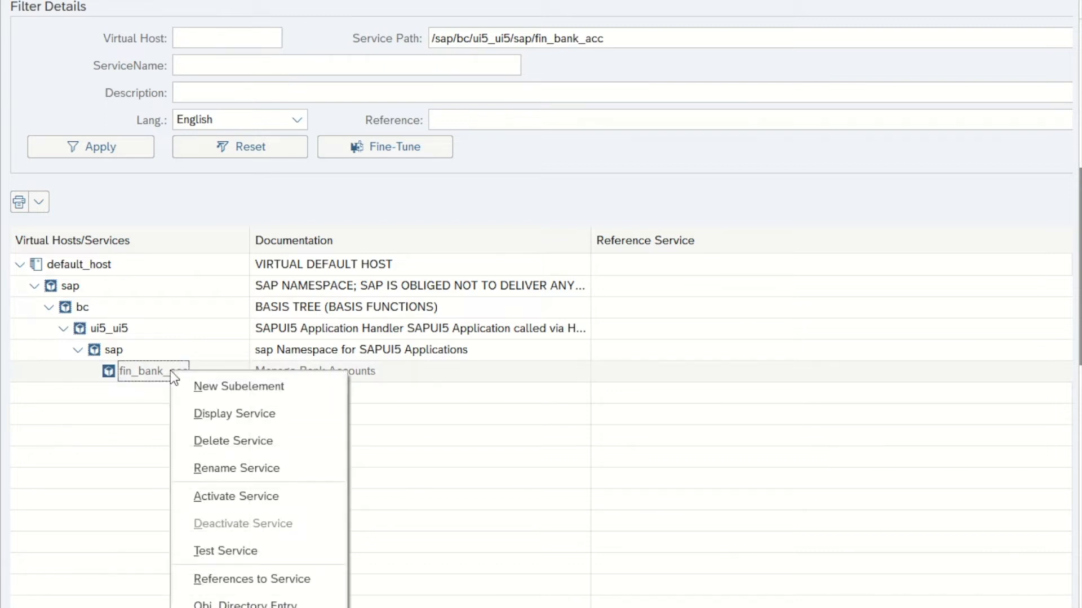
{"action": "left_click", "coordinate": [235, 495]}
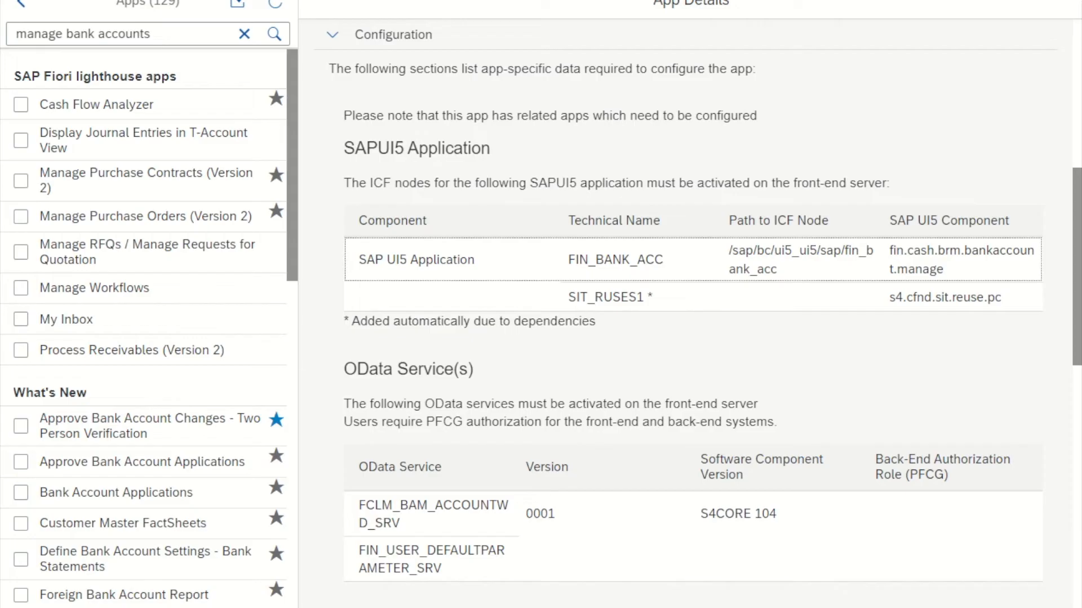
Step: Select FCLM_BAM_ACCOUNTWD_SRV in the OData Service(s) table for copying
{"action": "scroll", "scroll_direction": "down", "scroll_amount": 3}
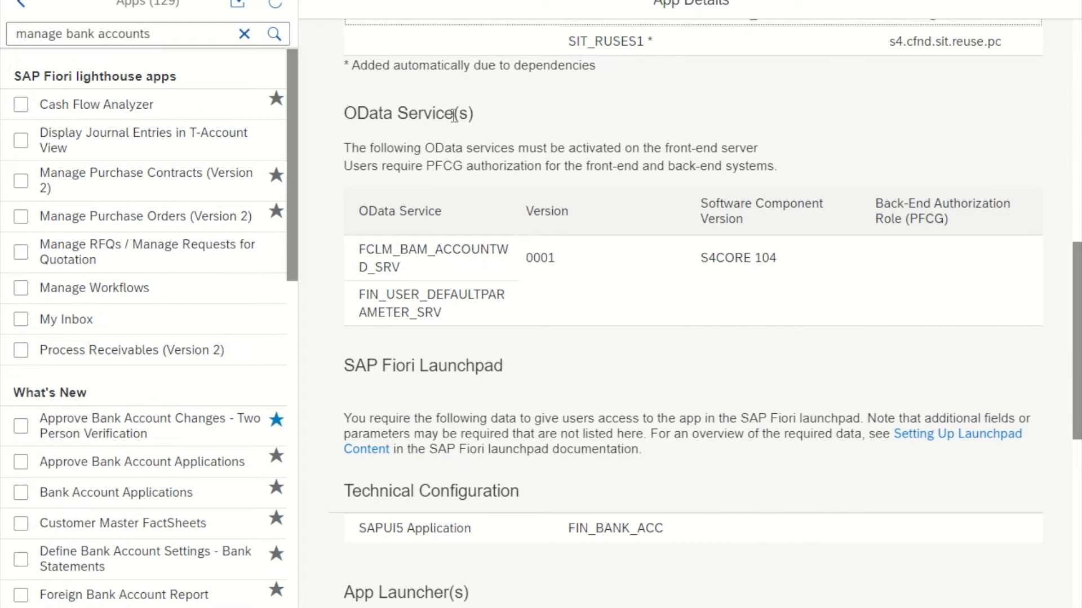
{"action": "mouse_move", "coordinate": [460, 211]}
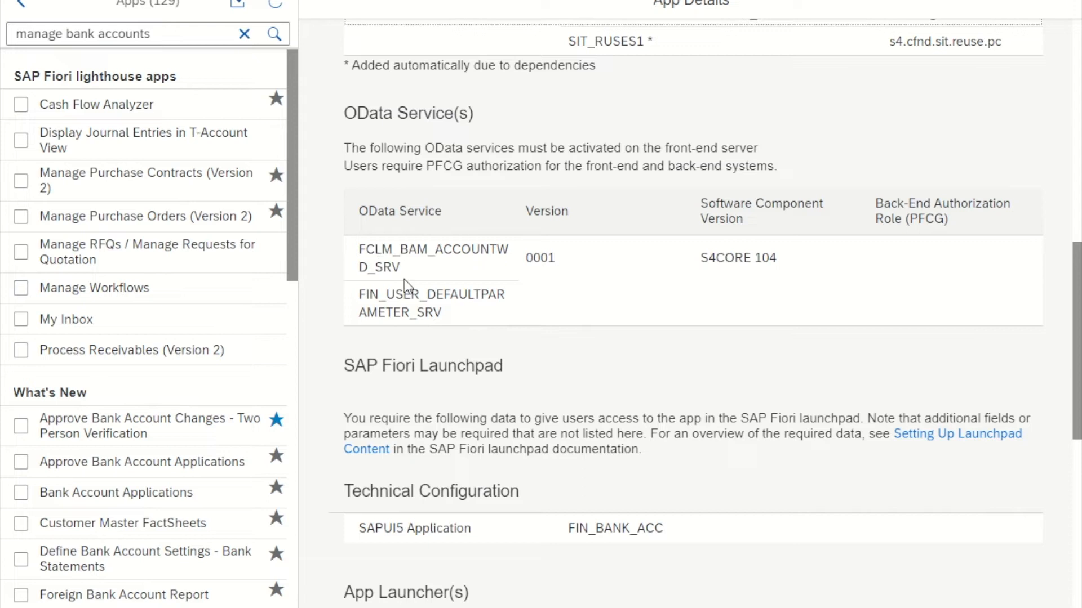
{"action": "double_click", "coordinate": [432, 258]}
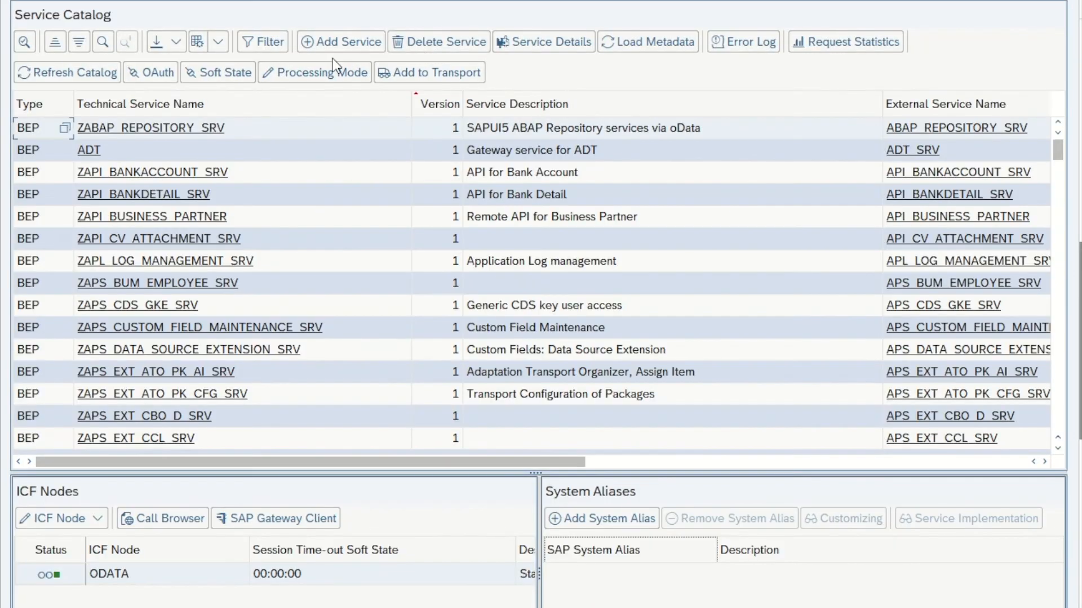
Step: Add backend service FCLM_BAM_ACCOUNTWD_SRV as co-deployed, confirm creation and dismiss the metadata-loaded popup
{"action": "left_click", "coordinate": [340, 42]}
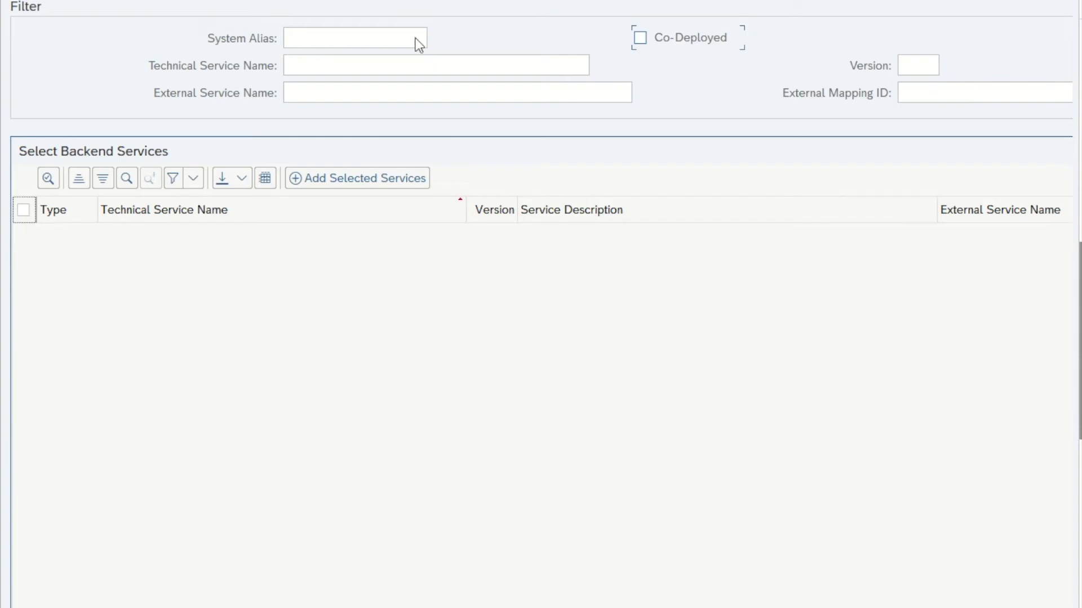
{"action": "type", "text": "FCLM_BAM_ACCOUNTWD_SRV"}
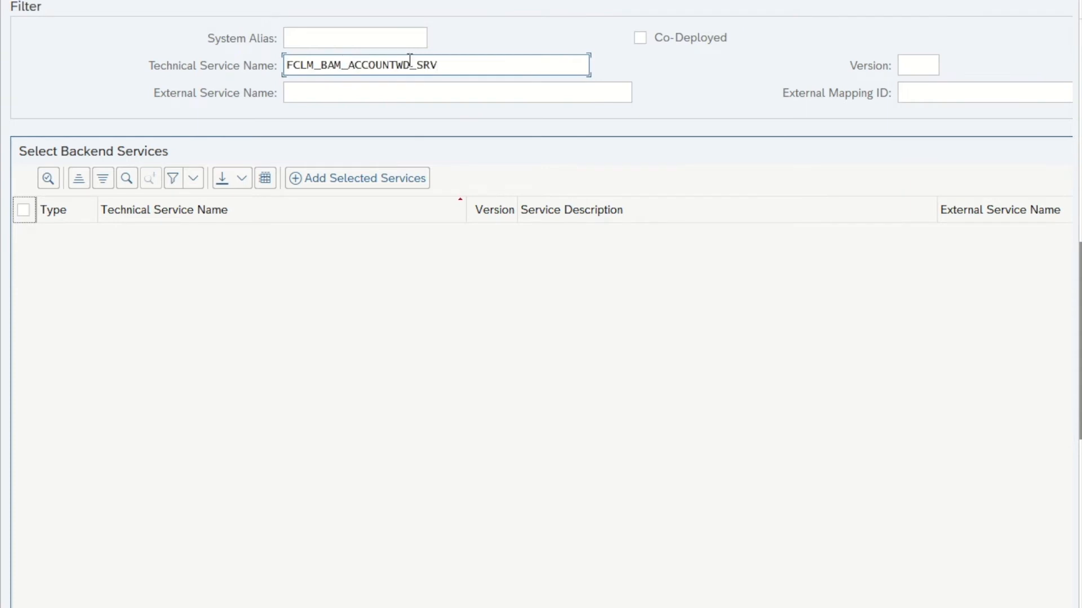
{"action": "left_click", "coordinate": [639, 37]}
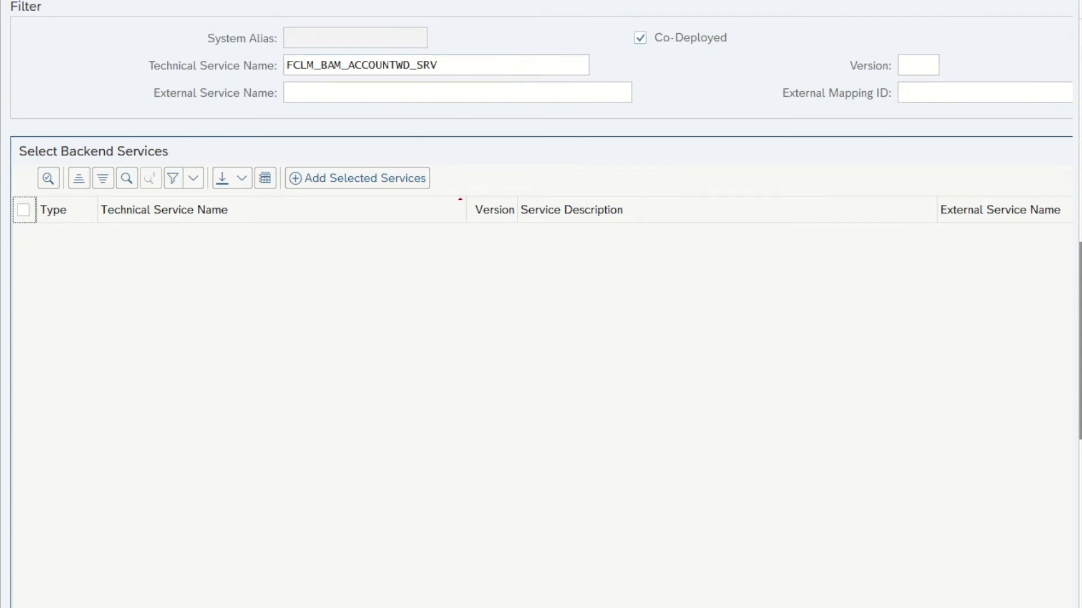
{"action": "left_click", "coordinate": [48, 178]}
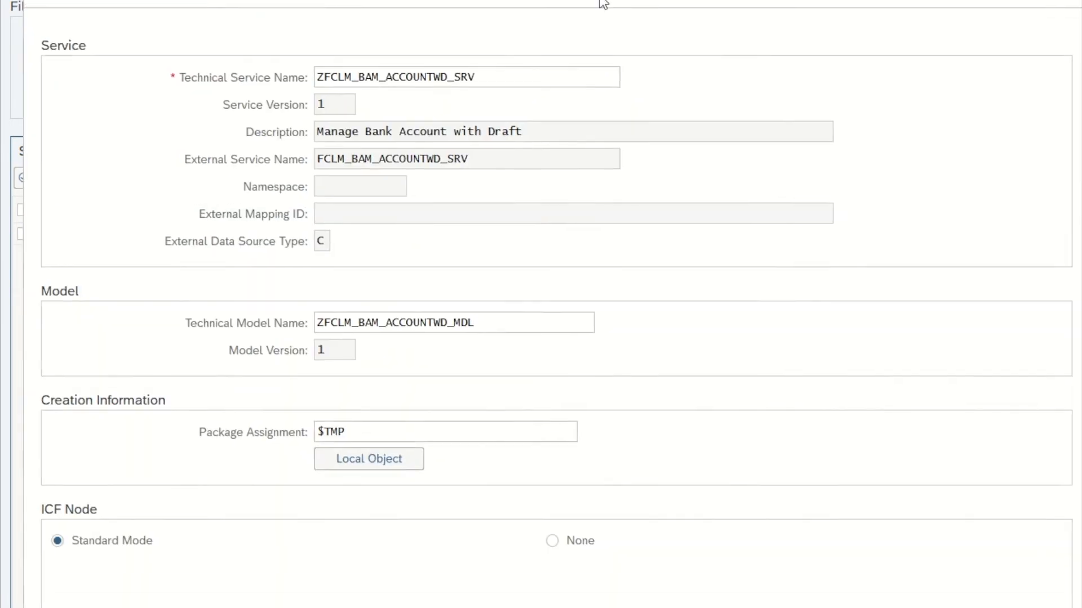
{"action": "scroll", "scroll_direction": "down", "scroll_amount": 3}
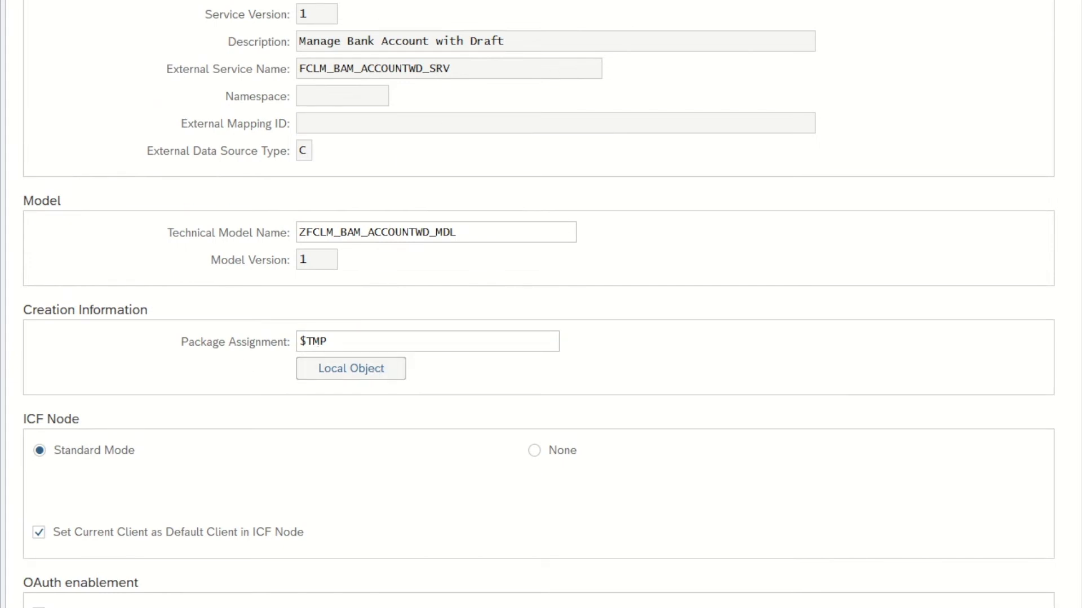
{"action": "left_click", "coordinate": [351, 368]}
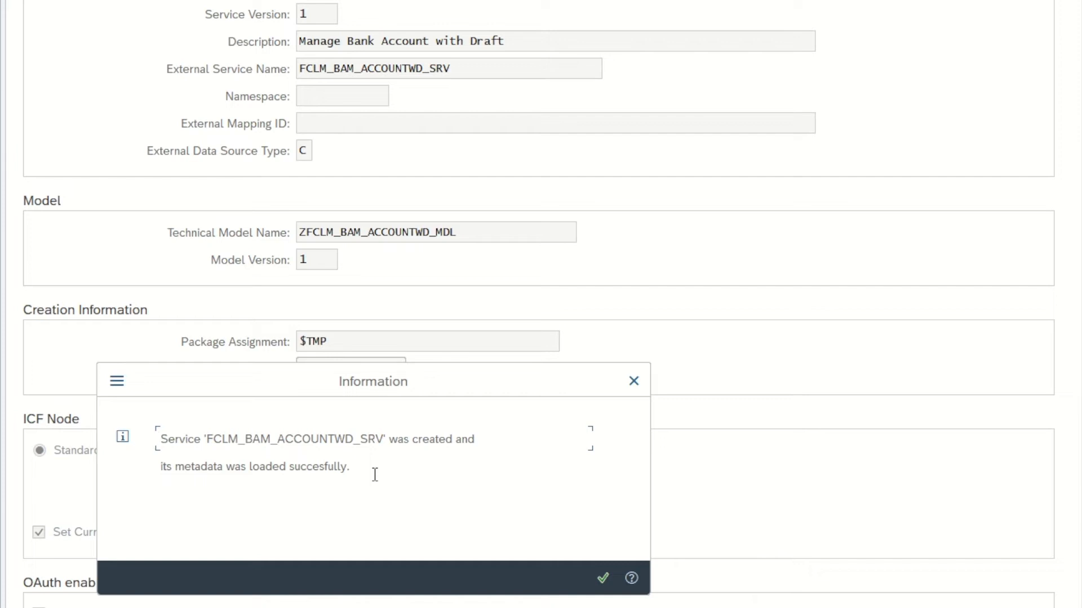
{"action": "left_click", "coordinate": [601, 578]}
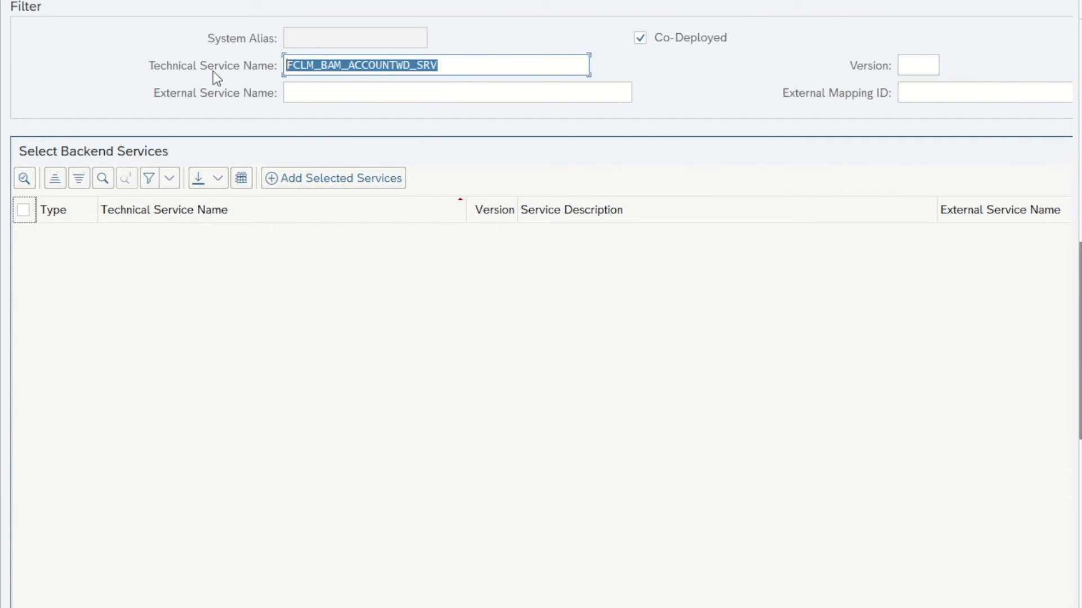
Step: Search FIN_USER_DEFAULTPARAMETER_SRV and acknowledge the 'already registered' notice
{"action": "type", "text": "FIN_USER_DEFAULTPARAMETER_SRV"}
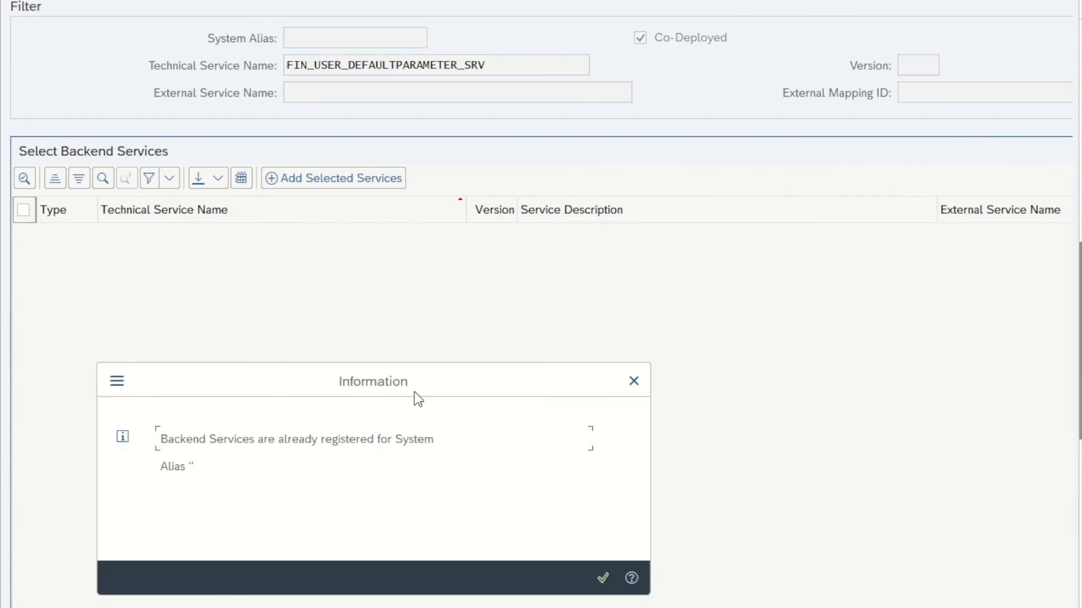
{"action": "mouse_move", "coordinate": [311, 413]}
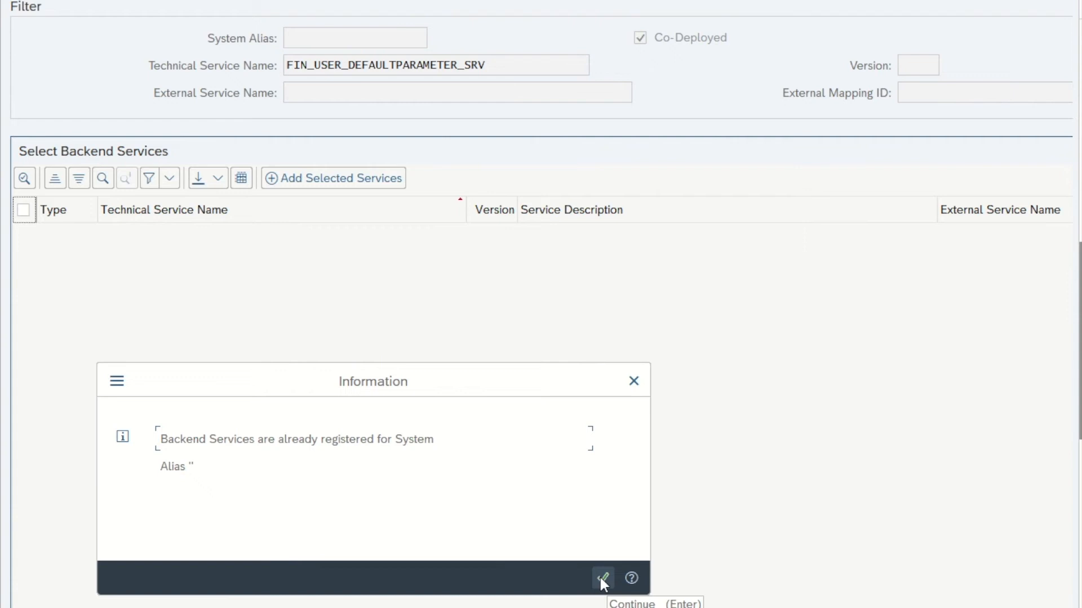
{"action": "left_click", "coordinate": [601, 578]}
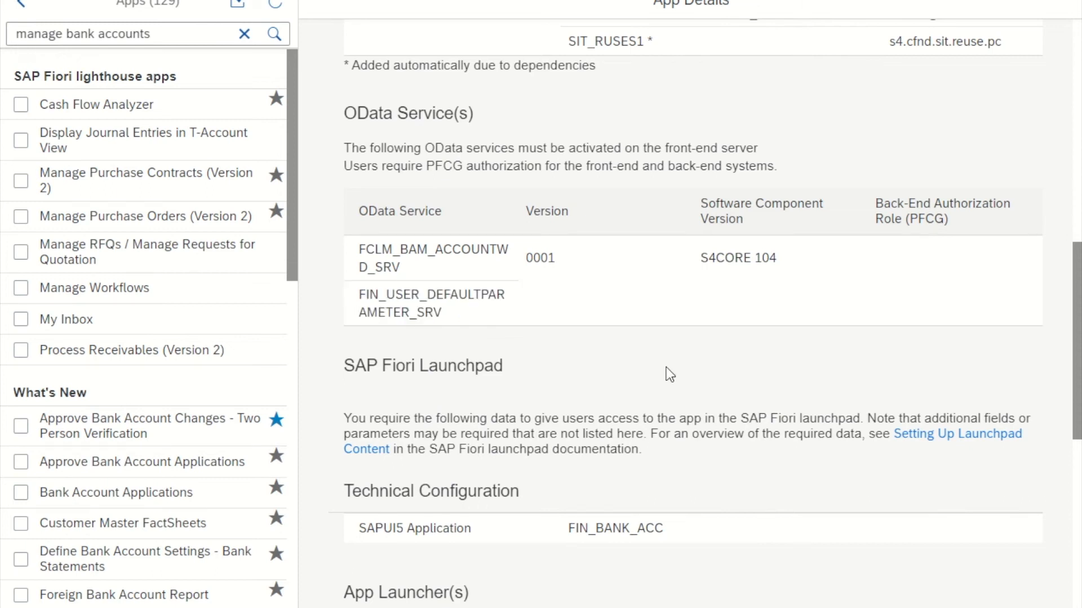
Step: Scroll to the Business Catalog(s) and Business Role(s) tables showing SAP_BR_CASH_MANAGER
{"action": "scroll", "scroll_direction": "down", "scroll_amount": 3}
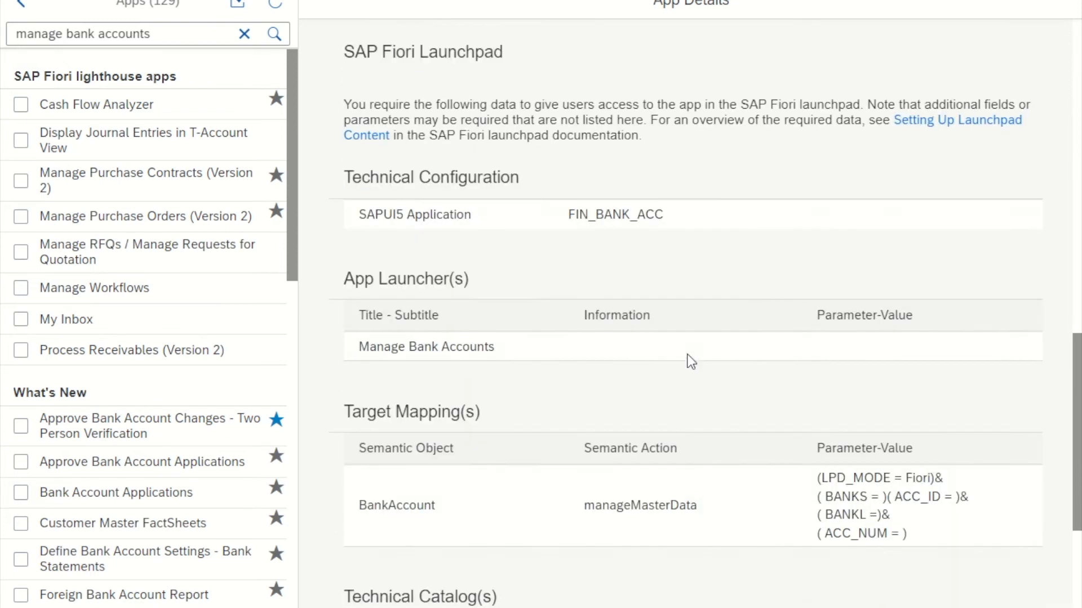
{"action": "scroll", "scroll_direction": "down", "scroll_amount": 3}
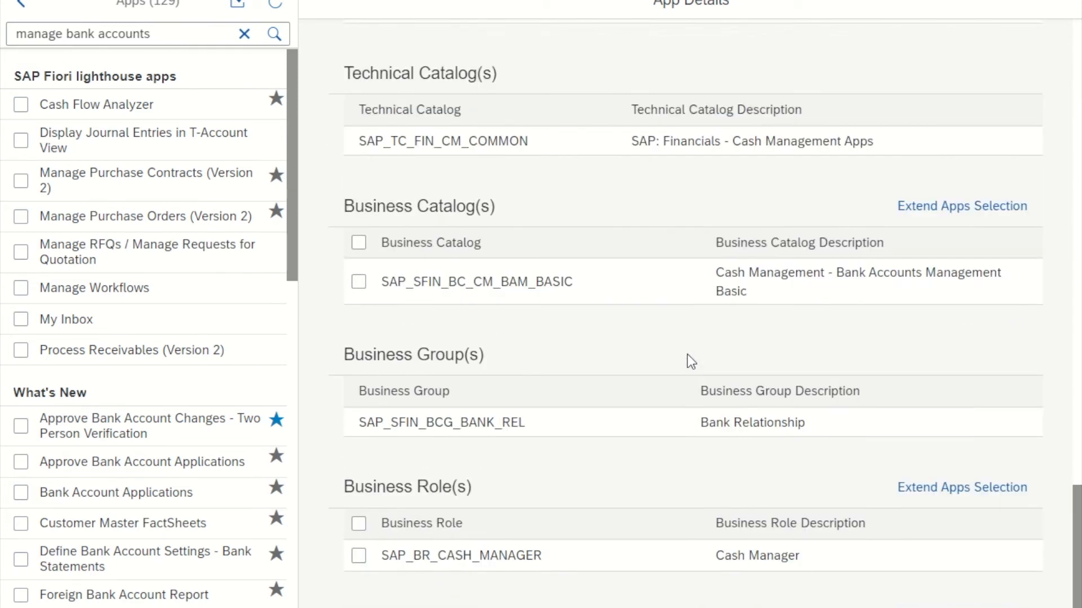
{"action": "scroll", "scroll_direction": "down", "scroll_amount": 3}
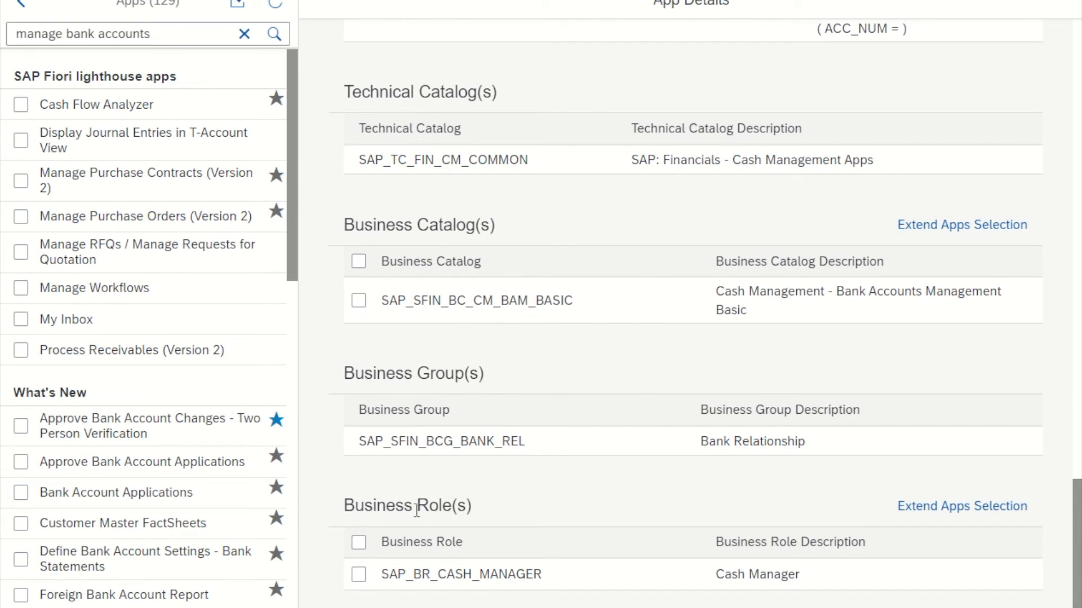
{"action": "mouse_move", "coordinate": [564, 537]}
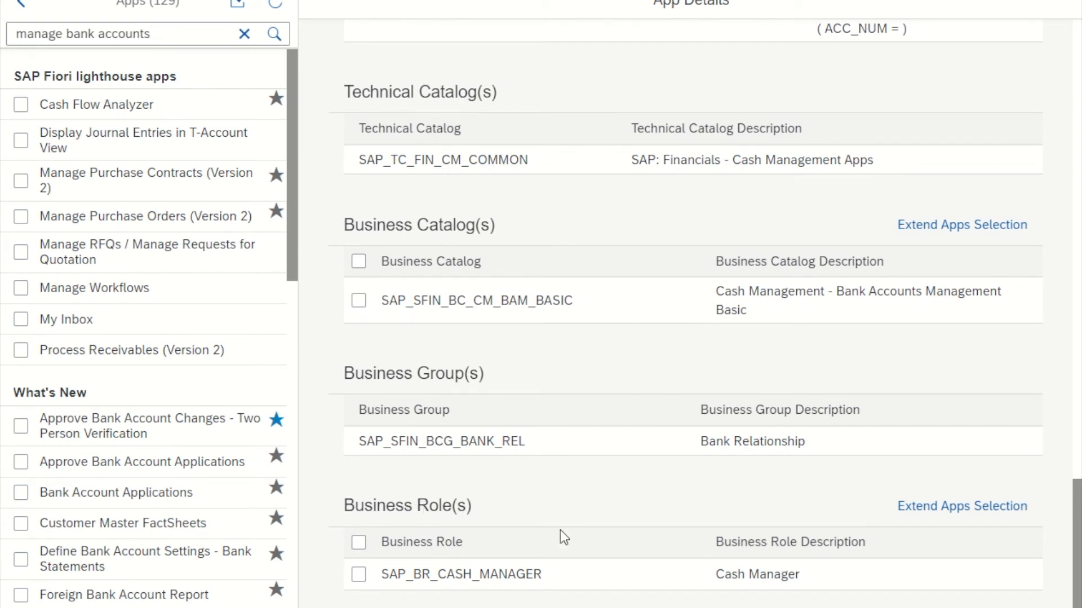
{"action": "mouse_move", "coordinate": [616, 595]}
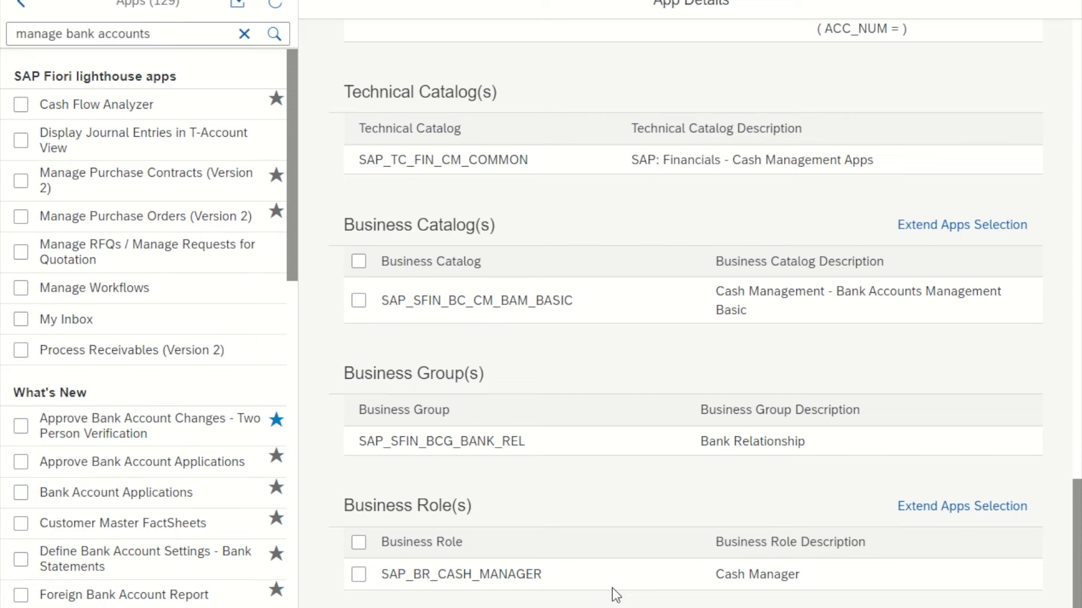
{"action": "scroll", "scroll_direction": "down", "scroll_amount": 3}
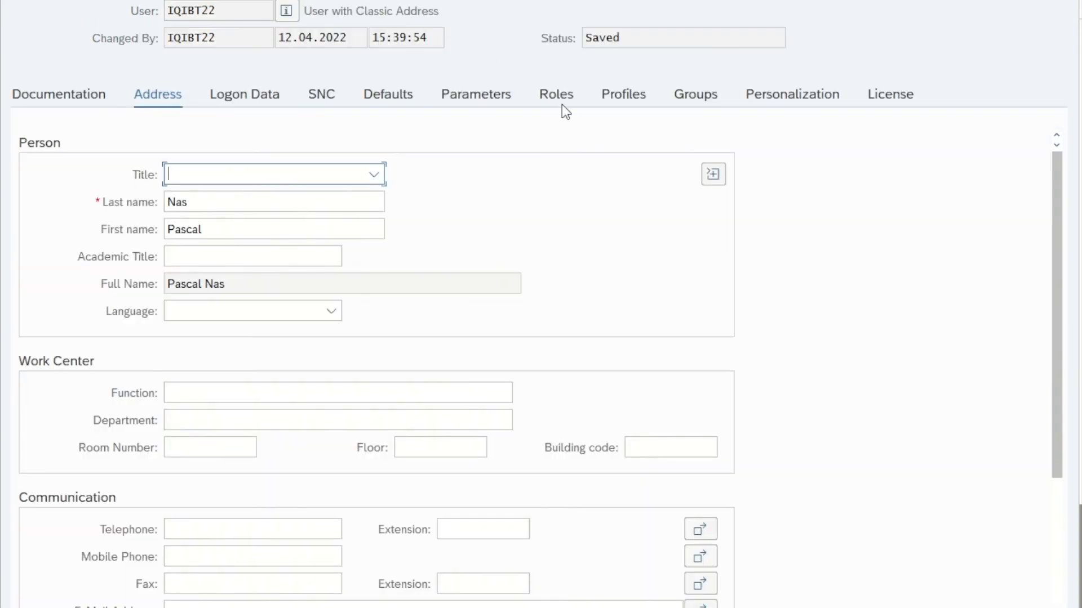
Step: Enter SAP_BR_CASH_MANAGER in the user's Role Assignments in SU01
{"action": "left_click", "coordinate": [555, 94]}
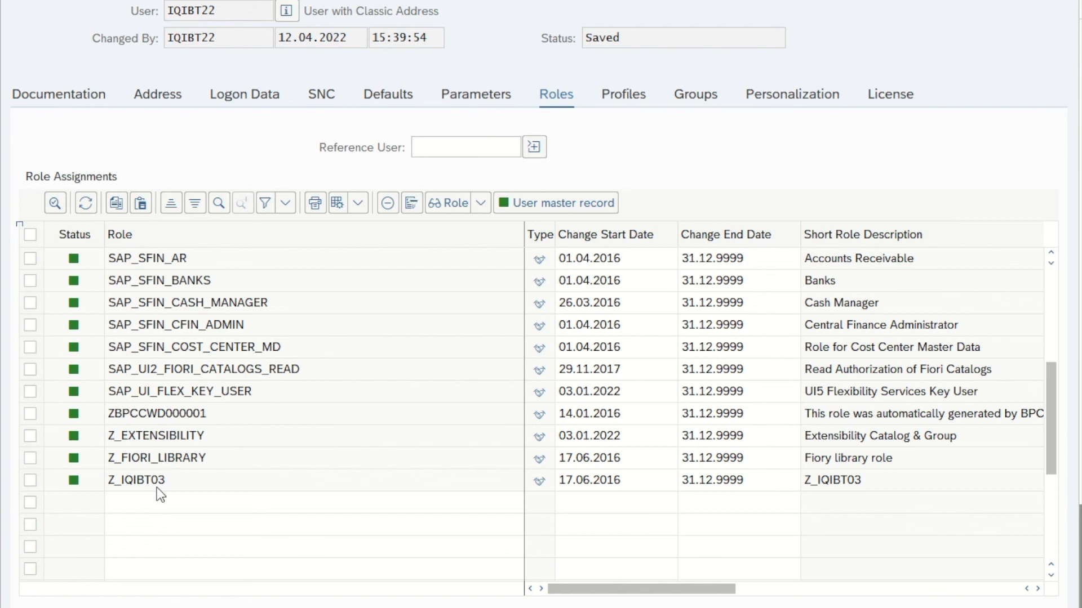
{"action": "type", "text": "SAP_BR_CASH_MANAGER"}
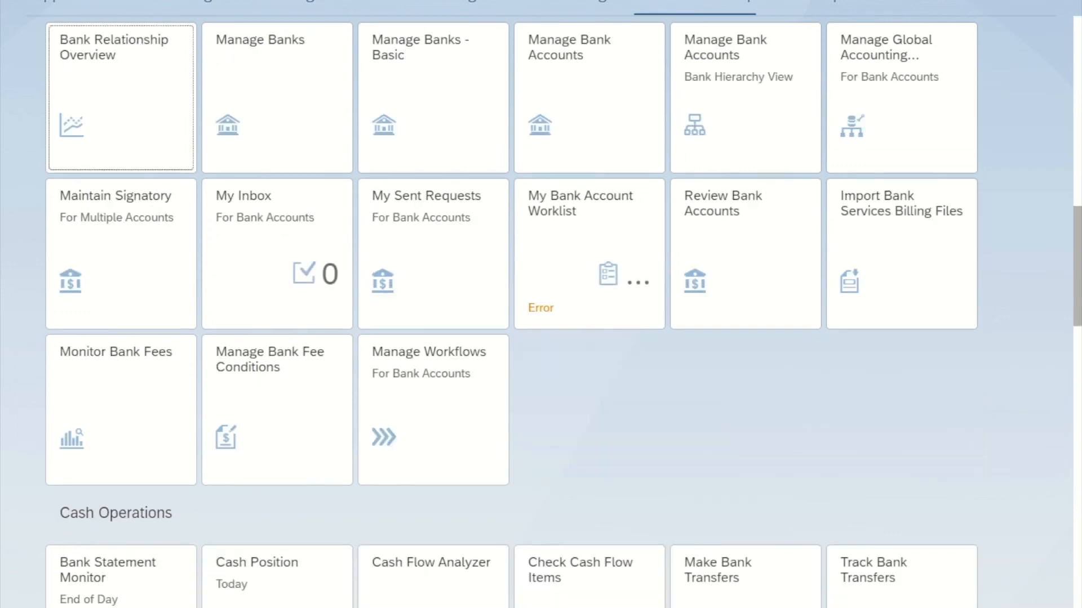
{"action": "mouse_move", "coordinate": [591, 70]}
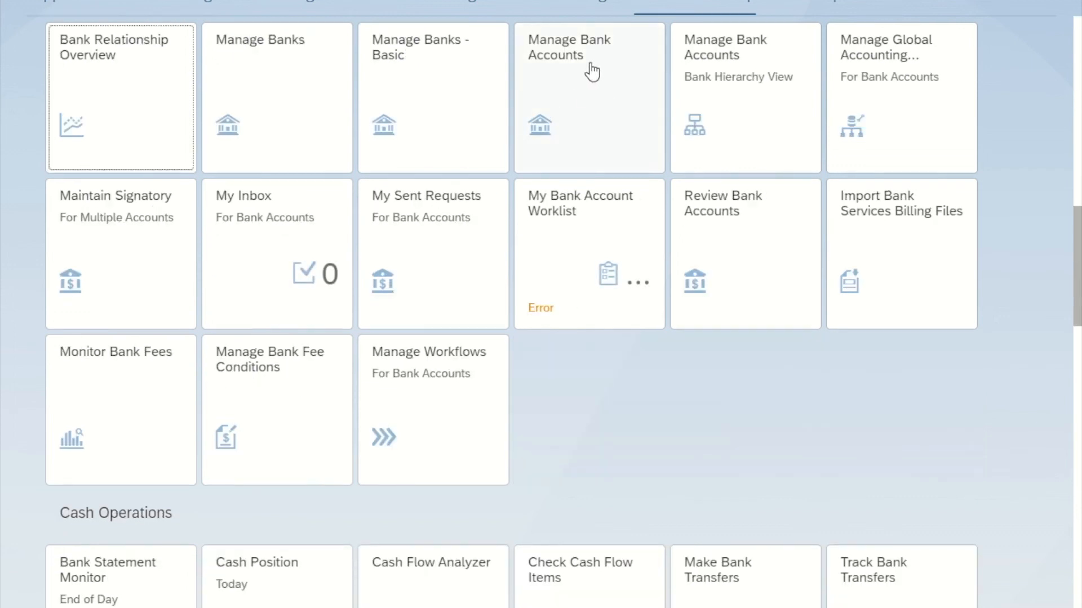
{"action": "mouse_move", "coordinate": [591, 90]}
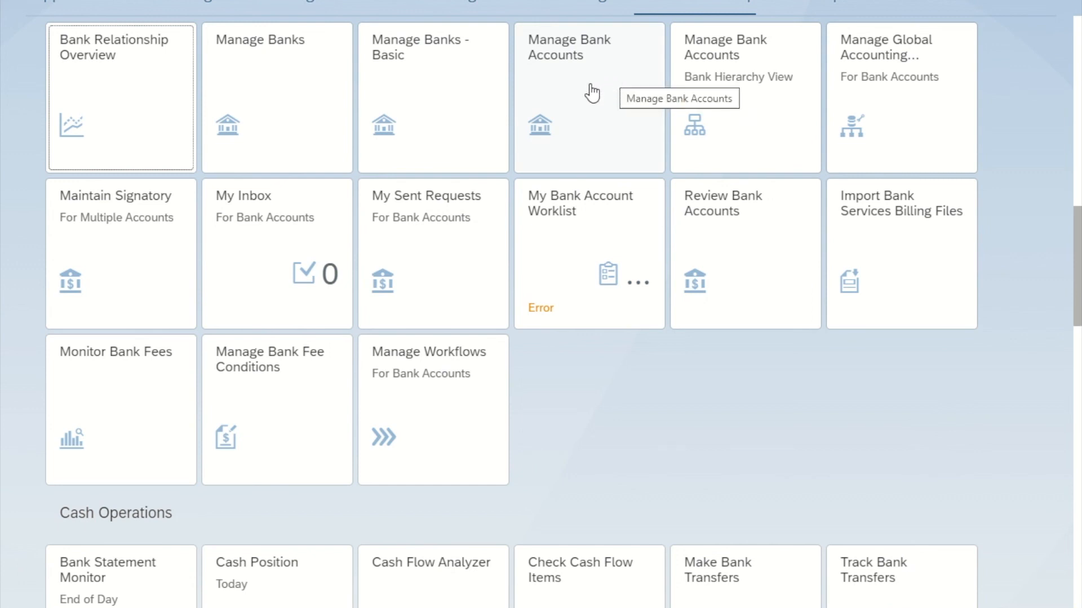